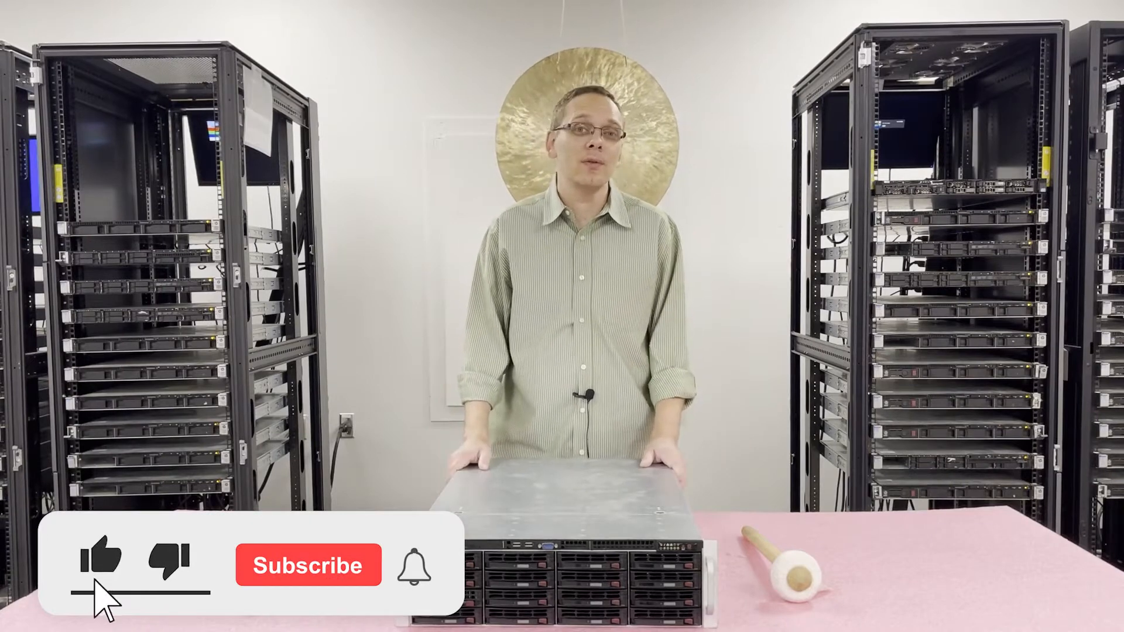
left_click(308, 566)
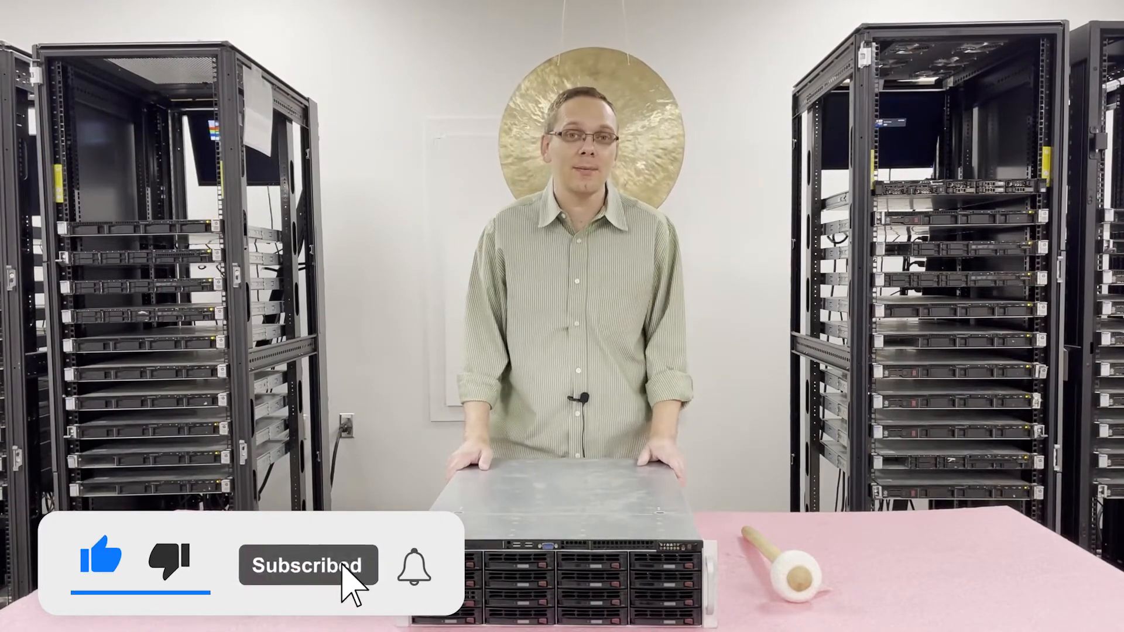